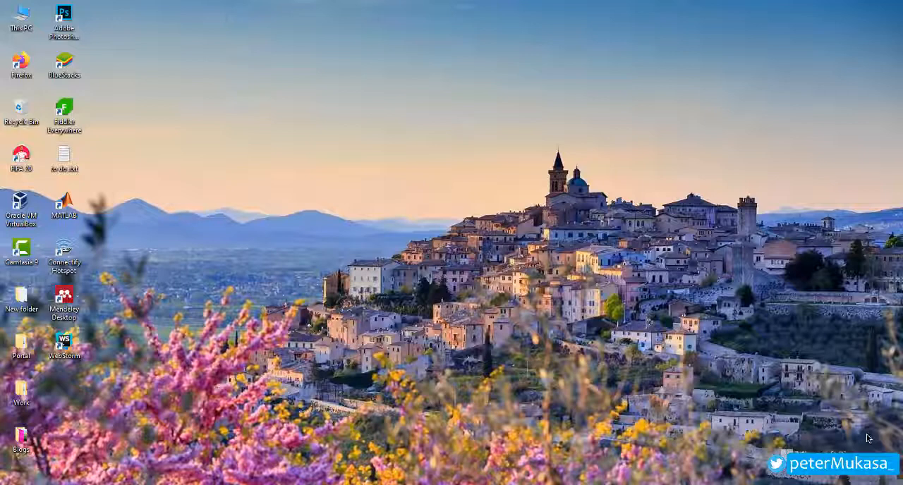
pyautogui.moveTo(747, 410)
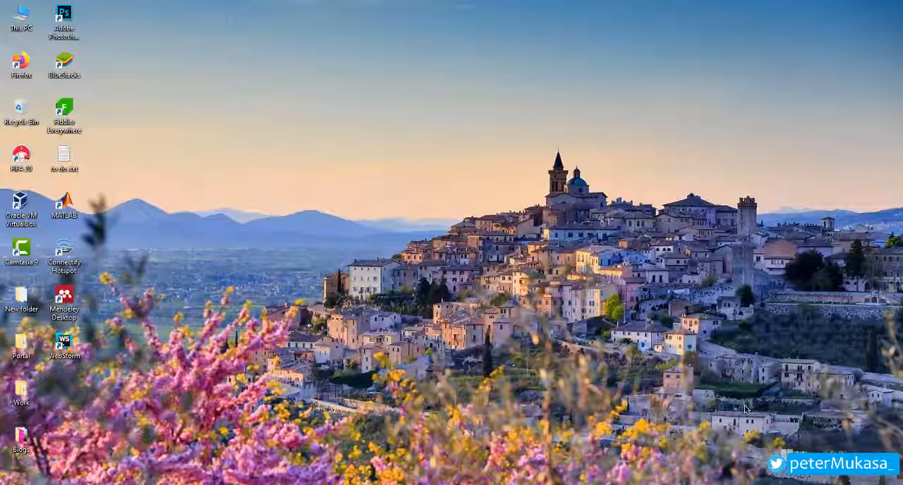
# Turn Bluetooth on in Devices settings and check the PC is discoverable as PETER.
pyautogui.press('win+i')
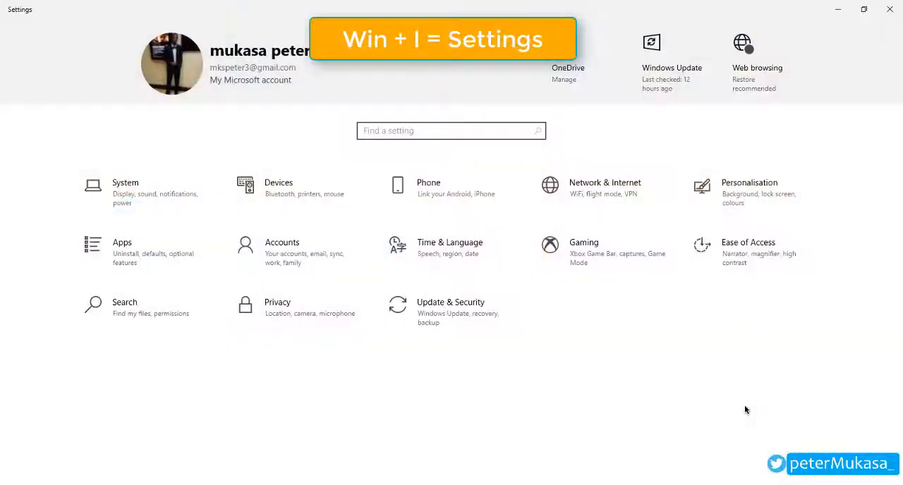
pyautogui.moveTo(309, 189)
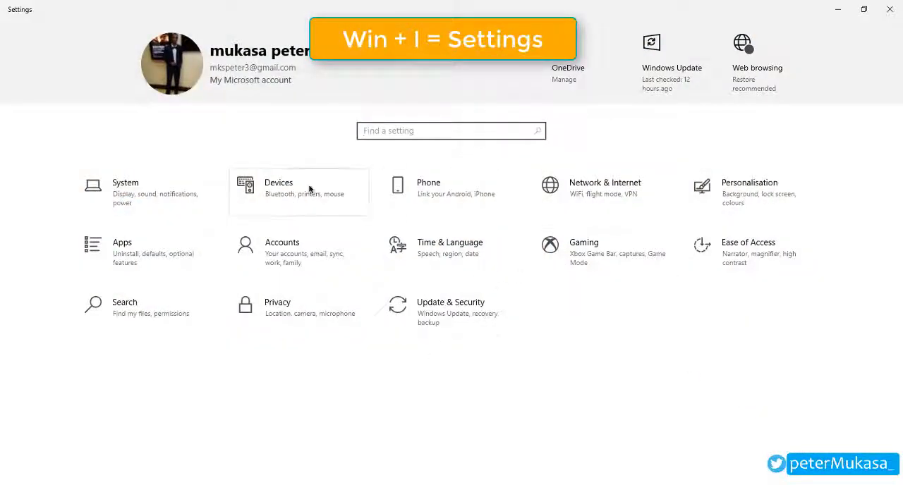
pyautogui.click(278, 188)
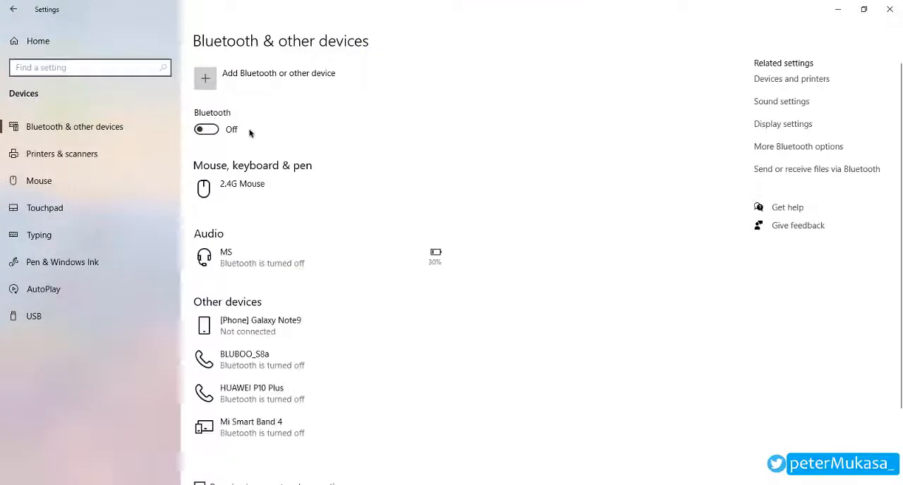
pyautogui.click(206, 130)
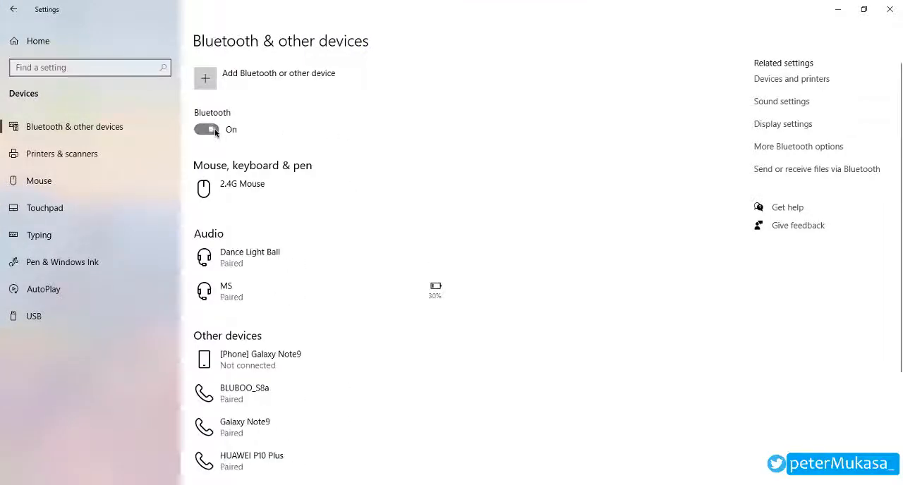
pyautogui.click(206, 129)
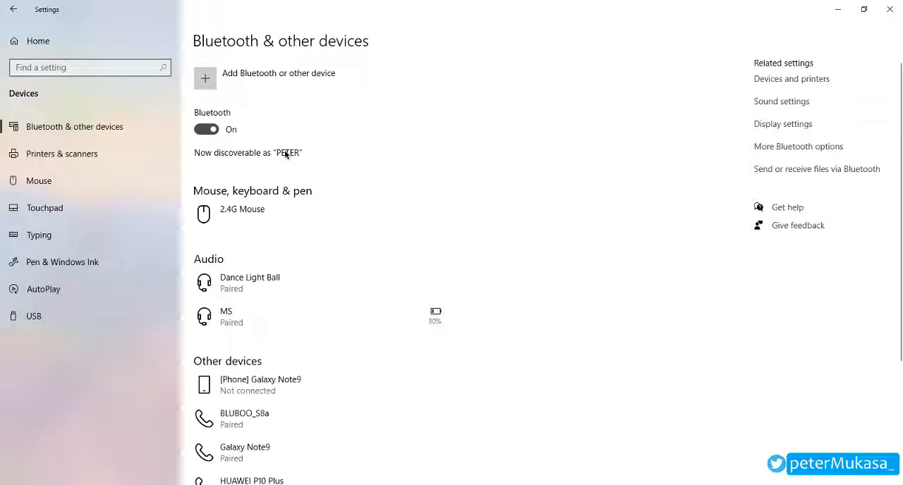
pyautogui.moveTo(303, 158)
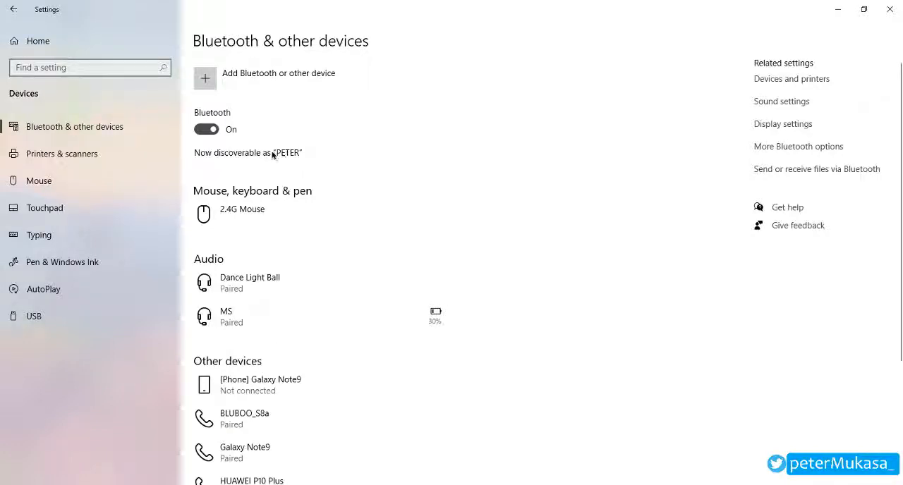
pyautogui.moveTo(307, 163)
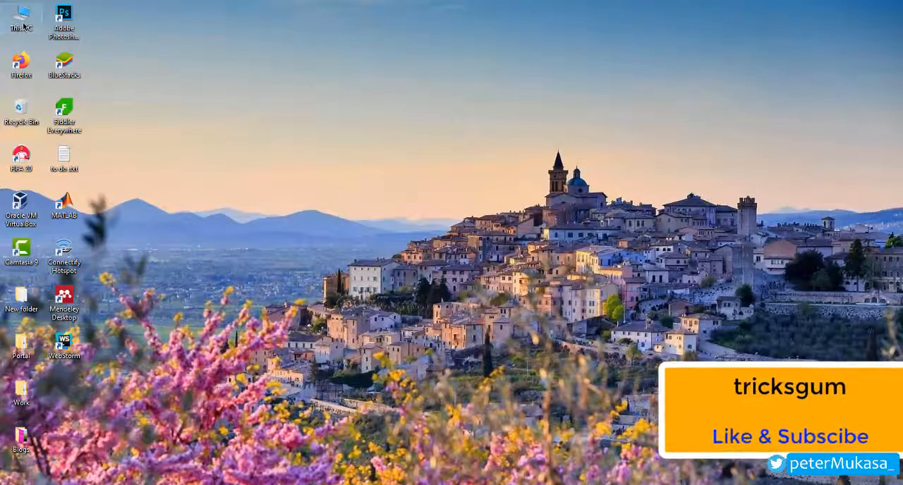
# Open This PC in File Explorer and maximize the window.
pyautogui.doubleClick(21, 18)
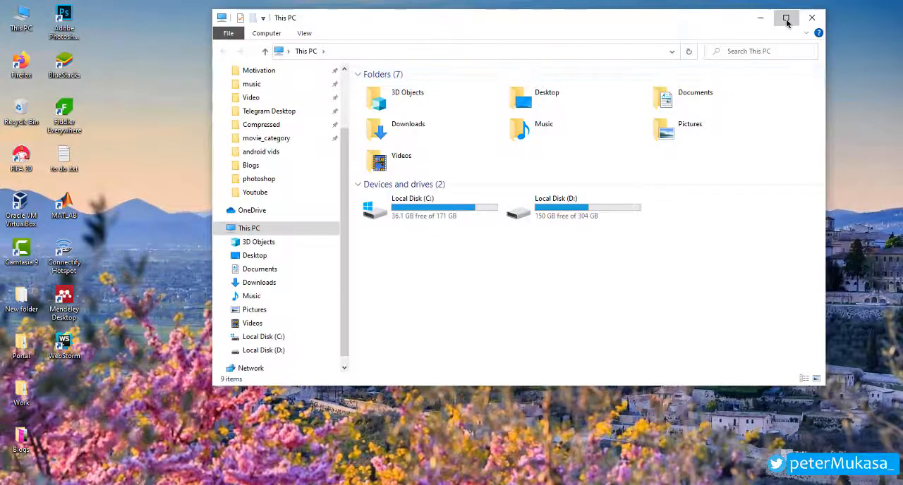
pyautogui.click(786, 17)
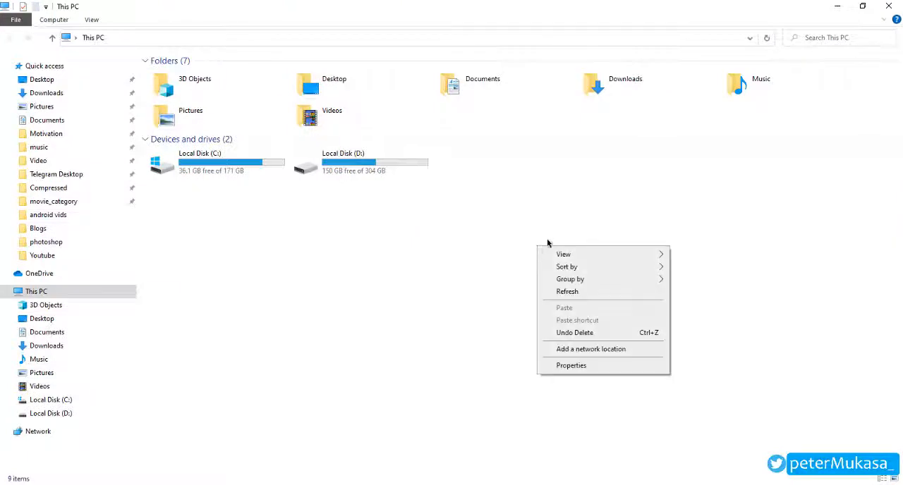
pyautogui.moveTo(610, 367)
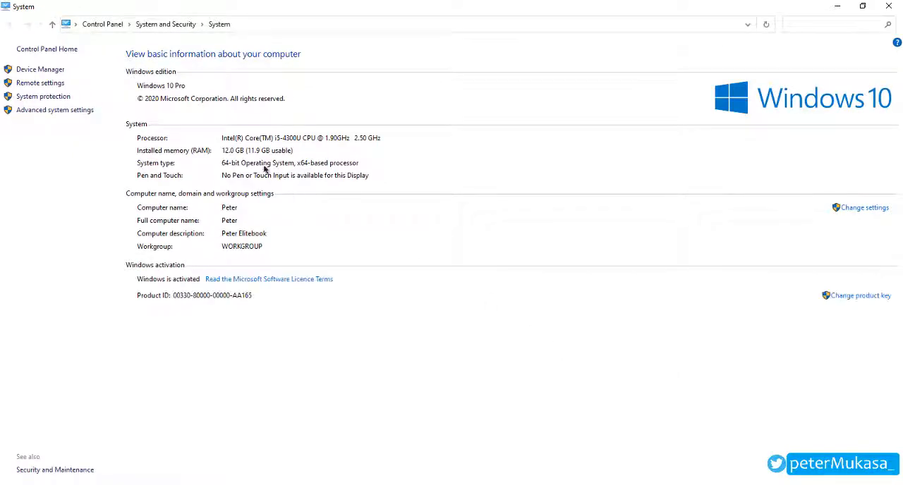
pyautogui.moveTo(845, 244)
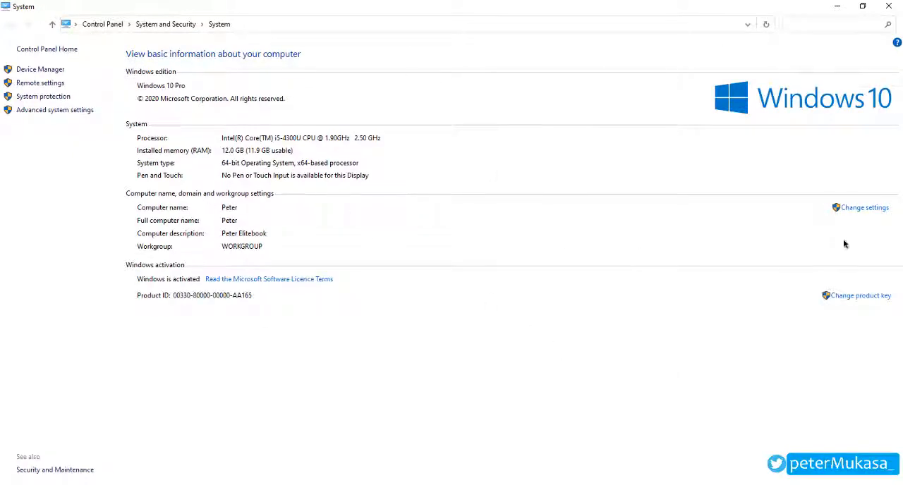
pyautogui.moveTo(288, 179)
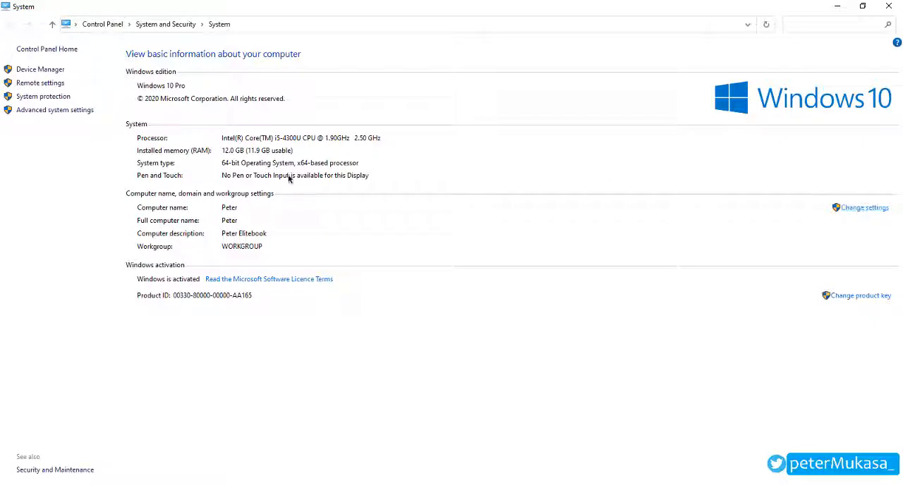
pyautogui.moveTo(713, 206)
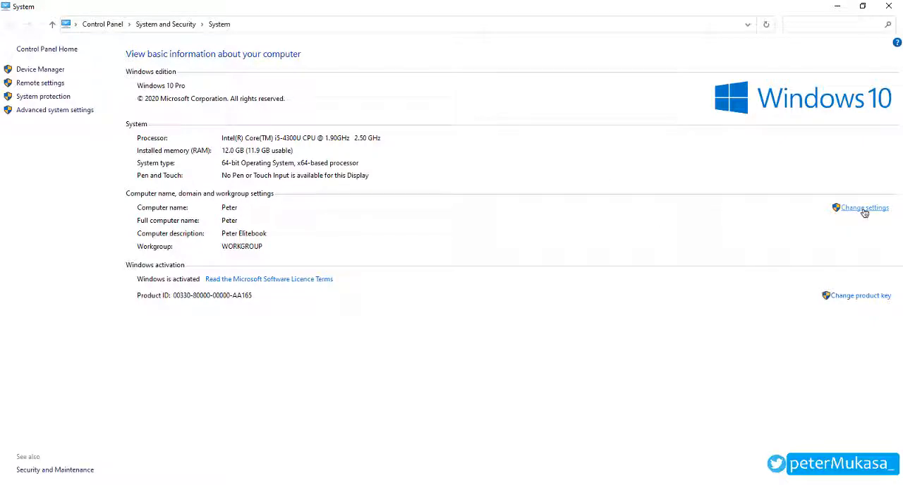
# Rename the computer to 'tricksgum' and acknowledge the restart-required notice.
pyautogui.click(862, 208)
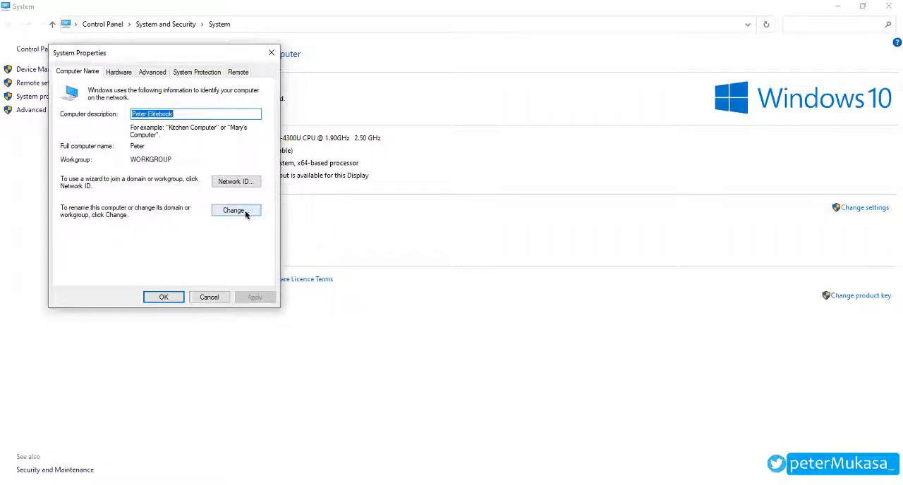
pyautogui.click(236, 210)
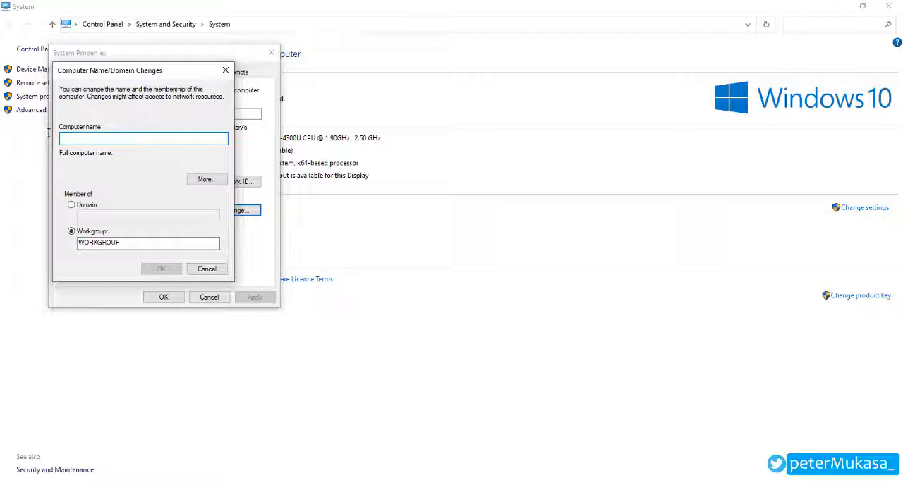
pyautogui.write('tricks')
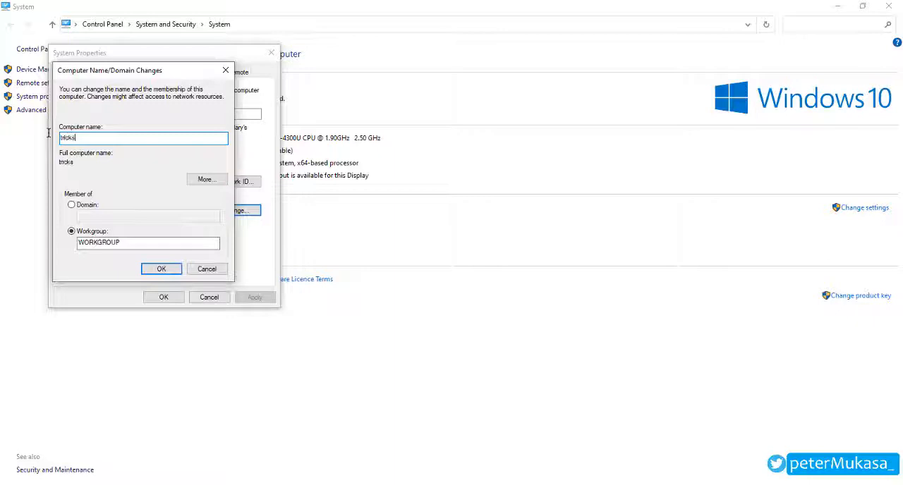
pyautogui.write('gum')
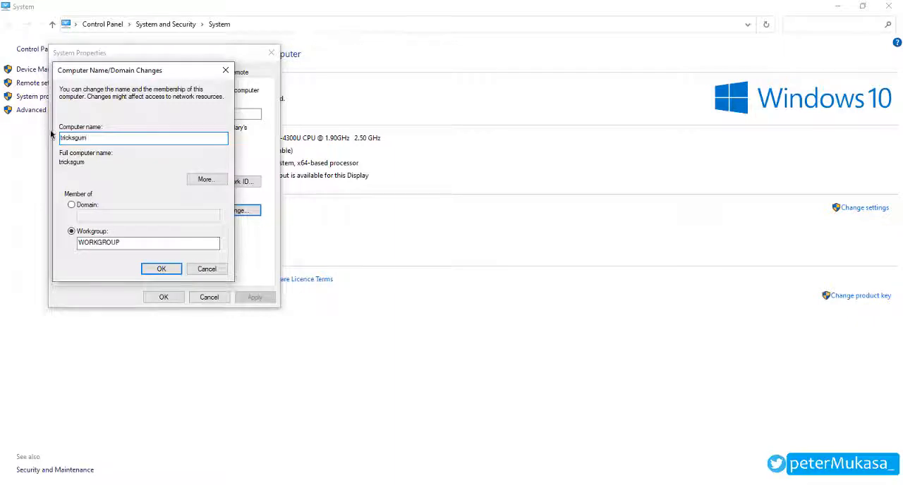
pyautogui.click(144, 138)
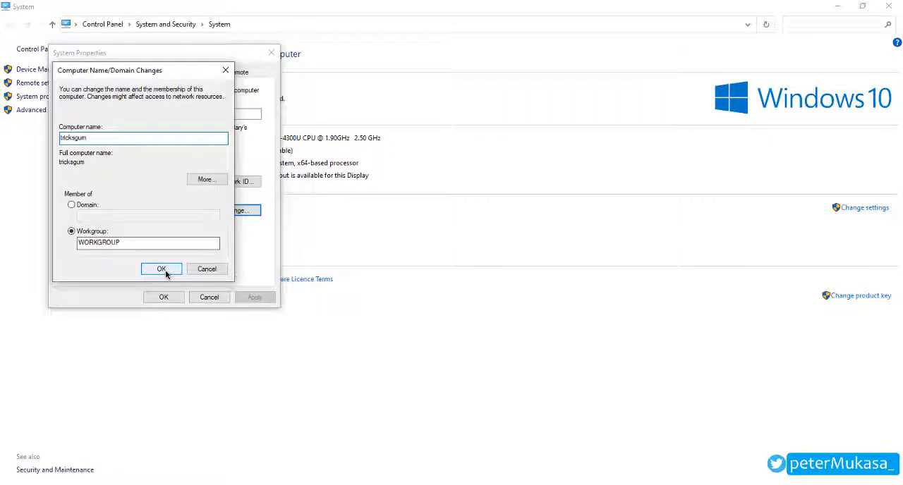
pyautogui.click(161, 269)
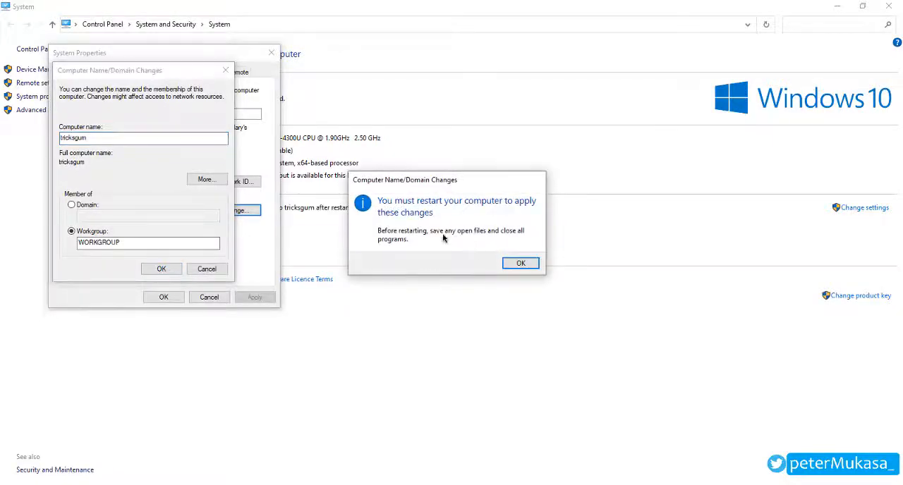
pyautogui.click(520, 262)
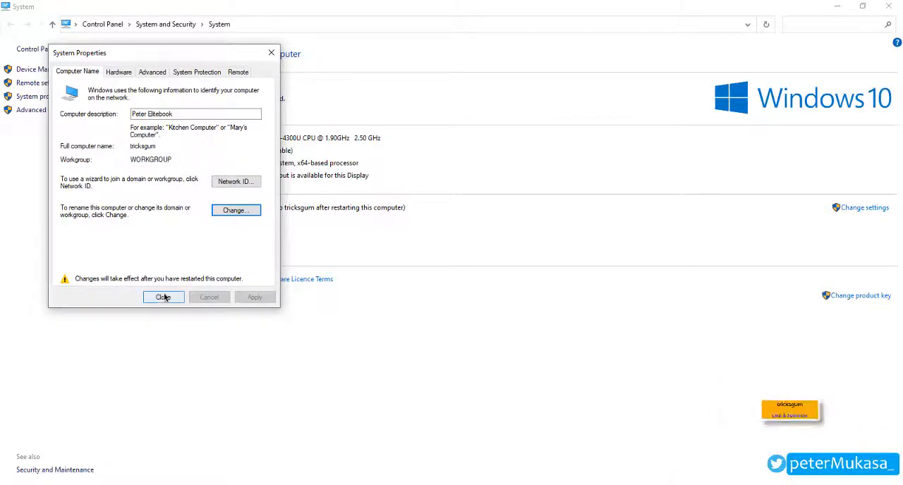
# Close System Properties to bring up the restart prompt.
pyautogui.click(163, 297)
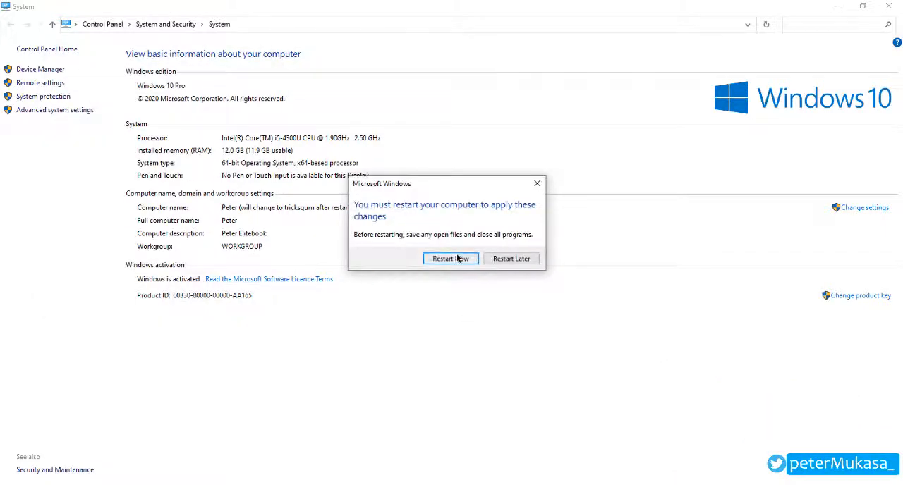
pyautogui.moveTo(462, 266)
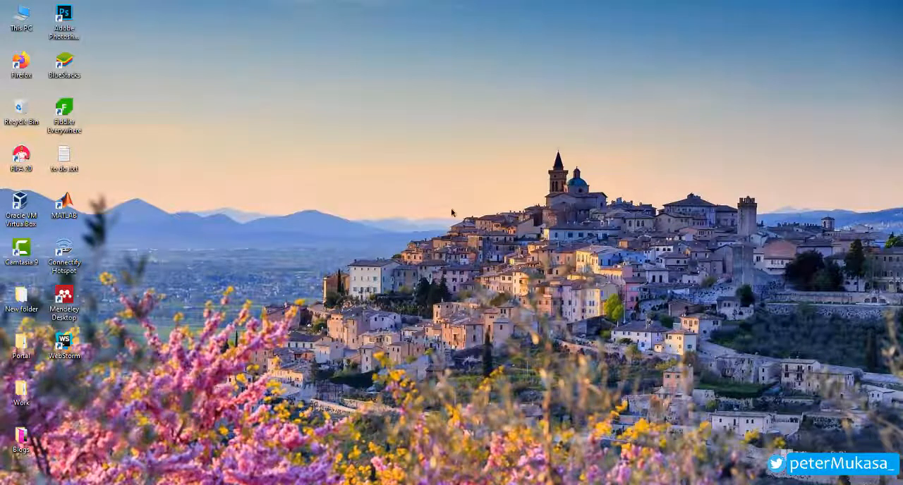
pyautogui.moveTo(478, 378)
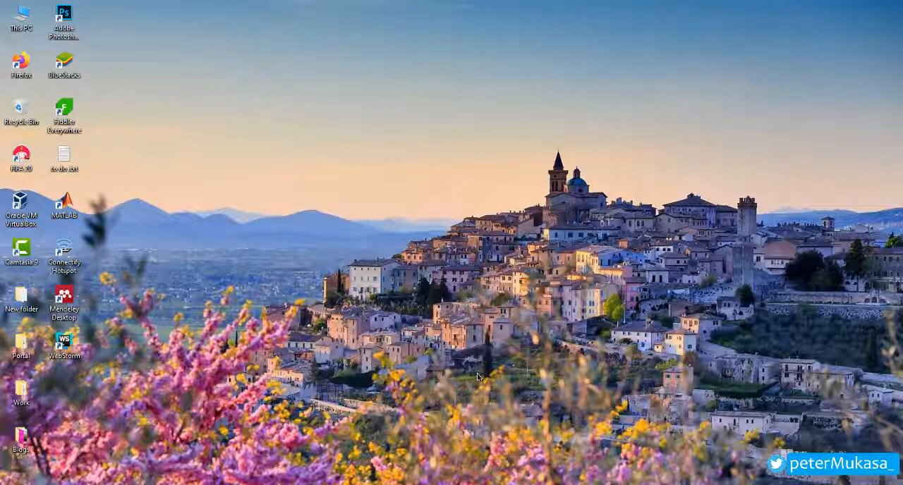
pyautogui.moveTo(335, 357)
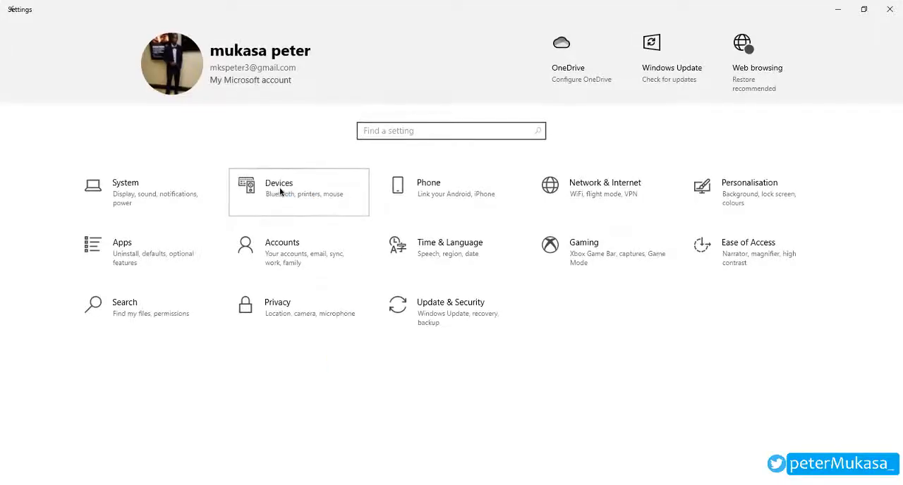
# View Bluetooth & other devices to confirm the PC is discoverable as TRICKSGUM.
pyautogui.click(279, 187)
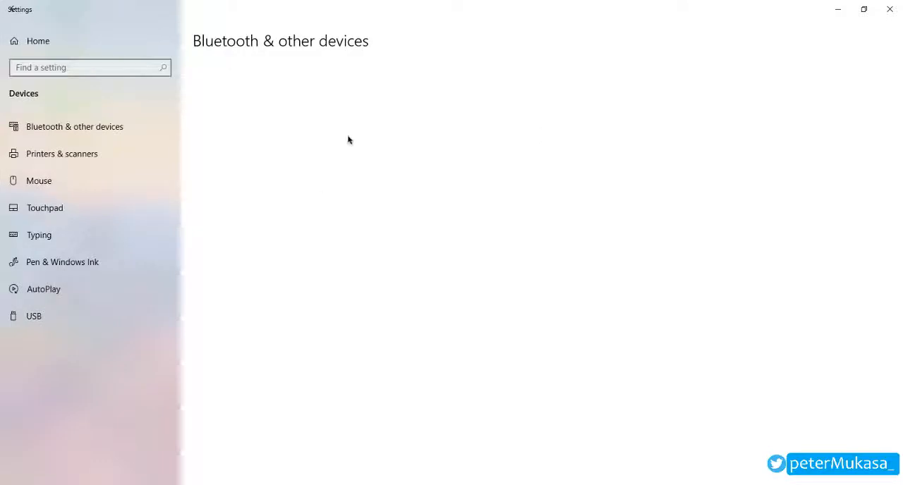
pyautogui.click(74, 126)
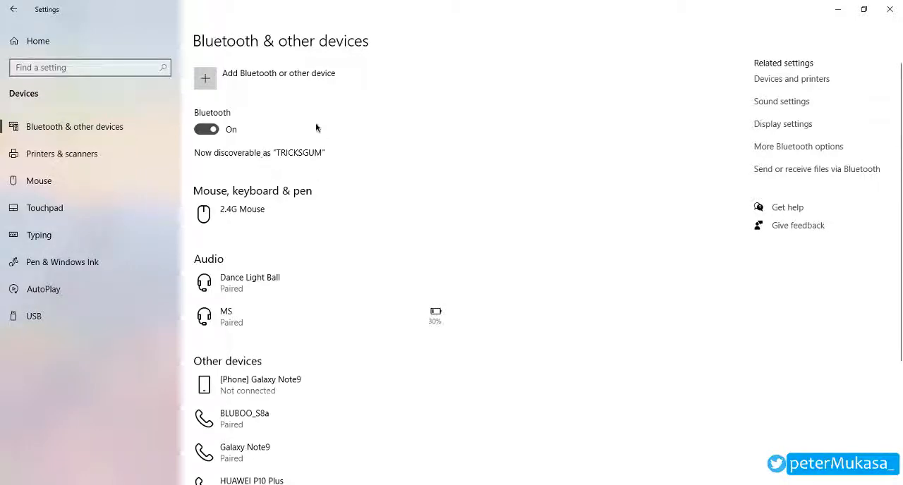
pyautogui.moveTo(279, 136)
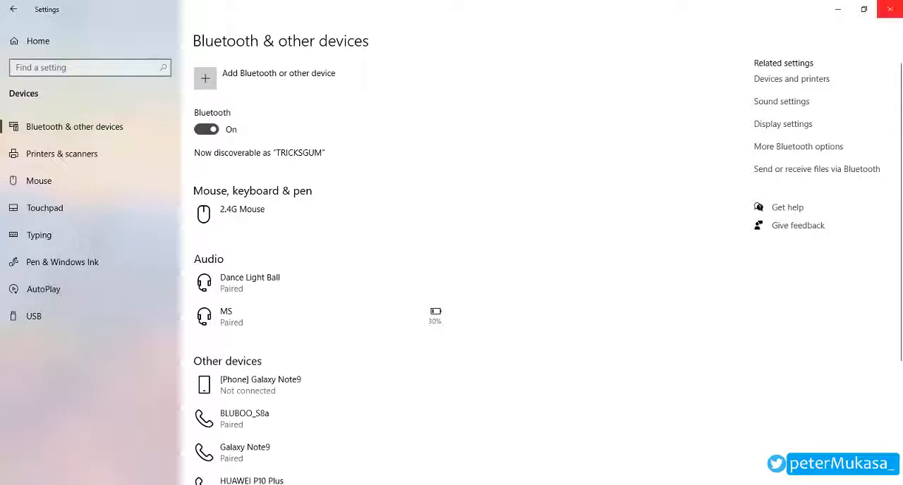
pyautogui.moveTo(890, 9)
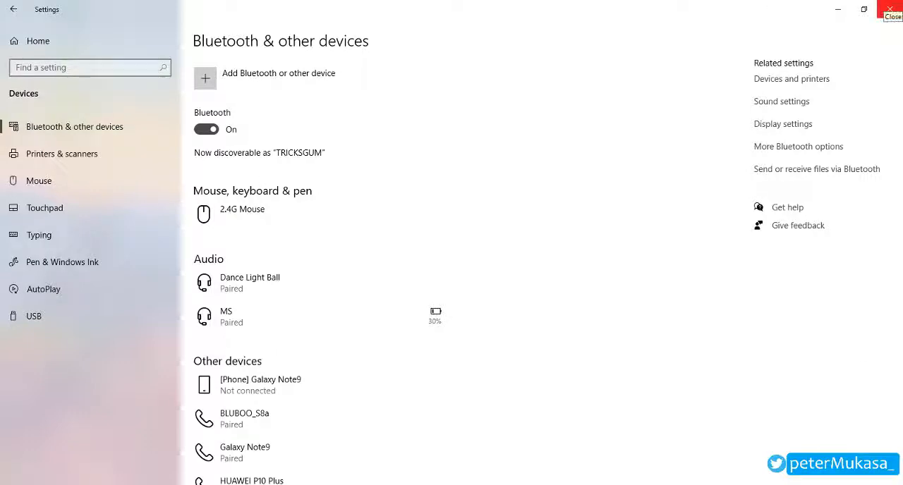